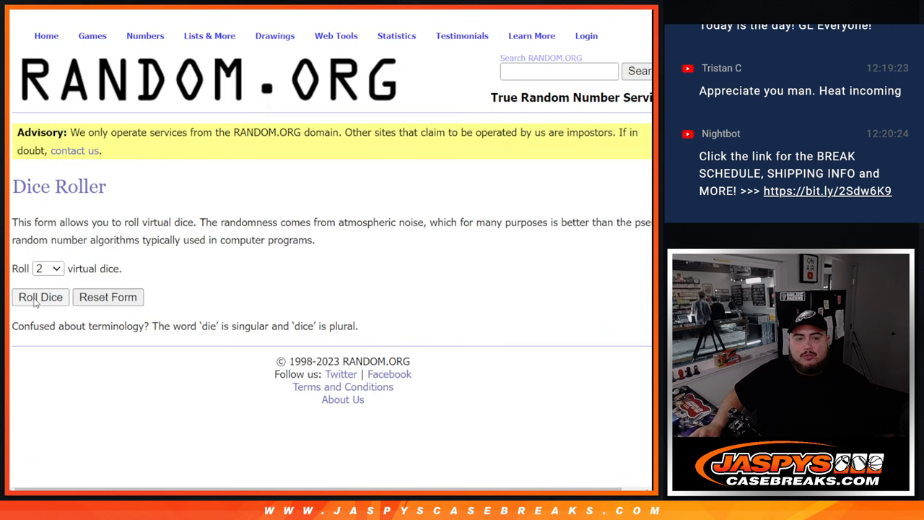
- Roll the two dice, then shuffle the entrant names list four times
{"action": "left_click", "coordinate": [39, 296]}
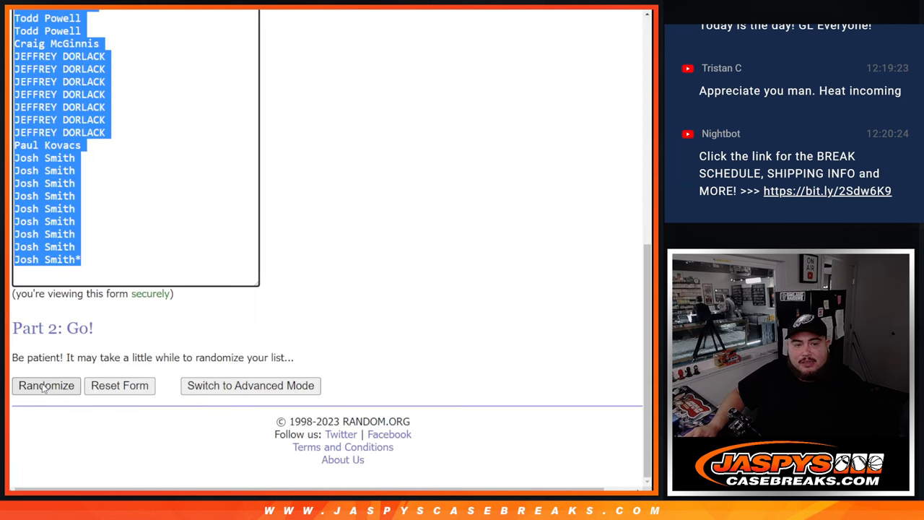
{"action": "left_click", "coordinate": [46, 386]}
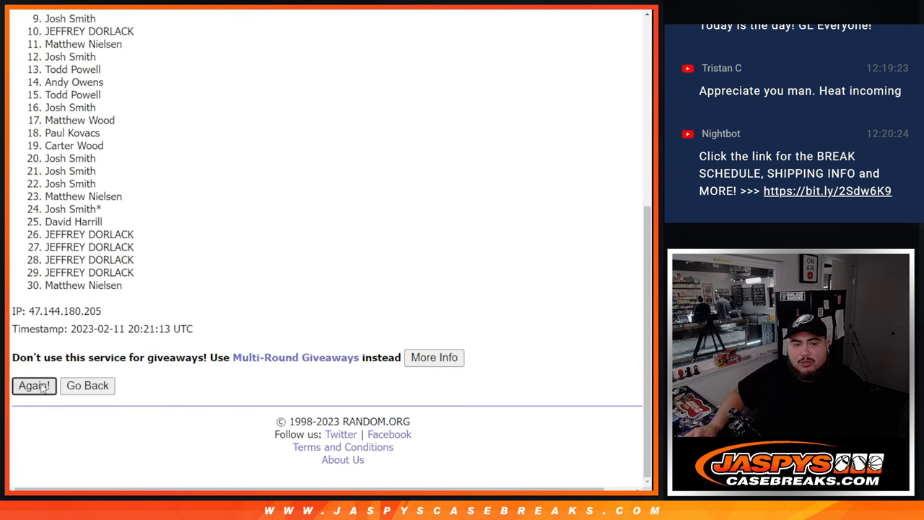
{"action": "left_click", "coordinate": [33, 386]}
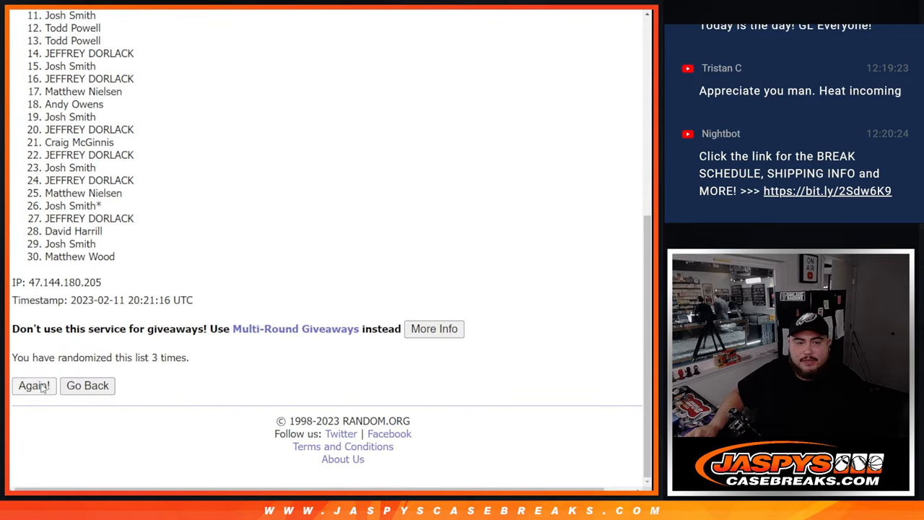
{"action": "left_click", "coordinate": [33, 385]}
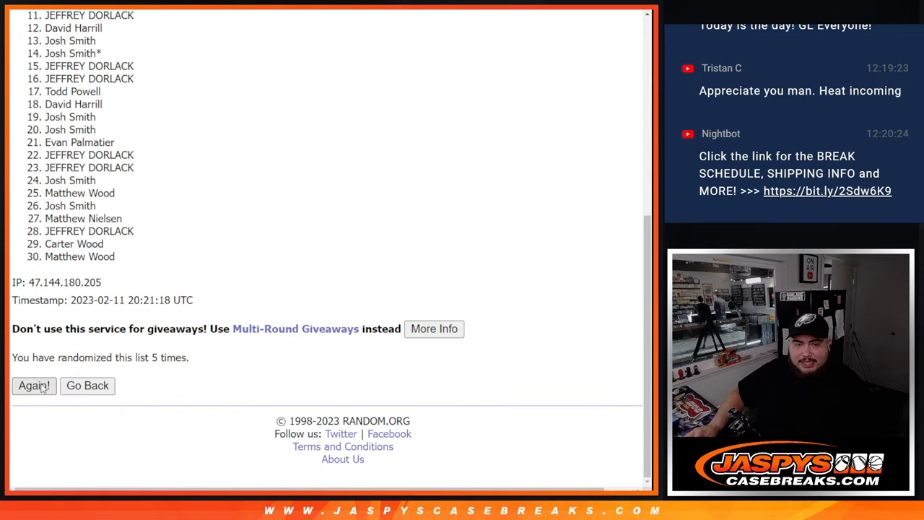
{"action": "left_click", "coordinate": [33, 385]}
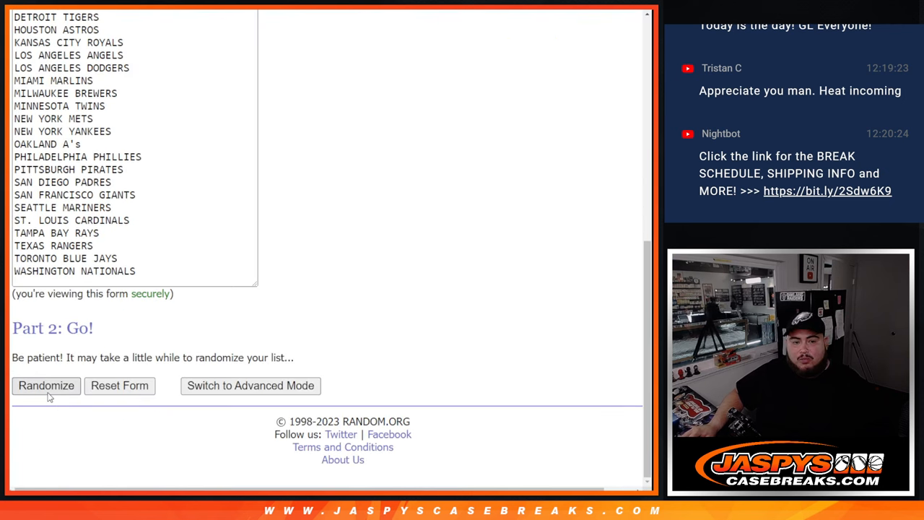
- Randomize the MLB team list and reshuffle it twice more
{"action": "left_click", "coordinate": [45, 385]}
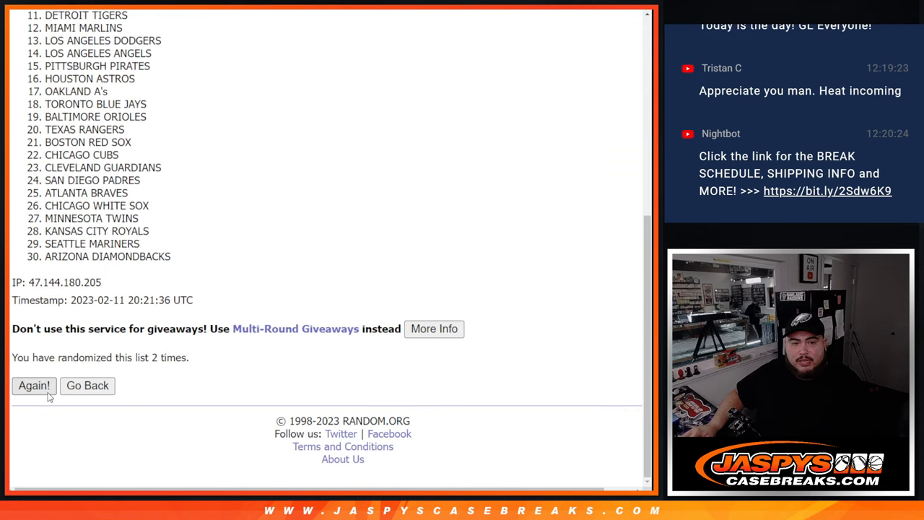
{"action": "left_click", "coordinate": [33, 386]}
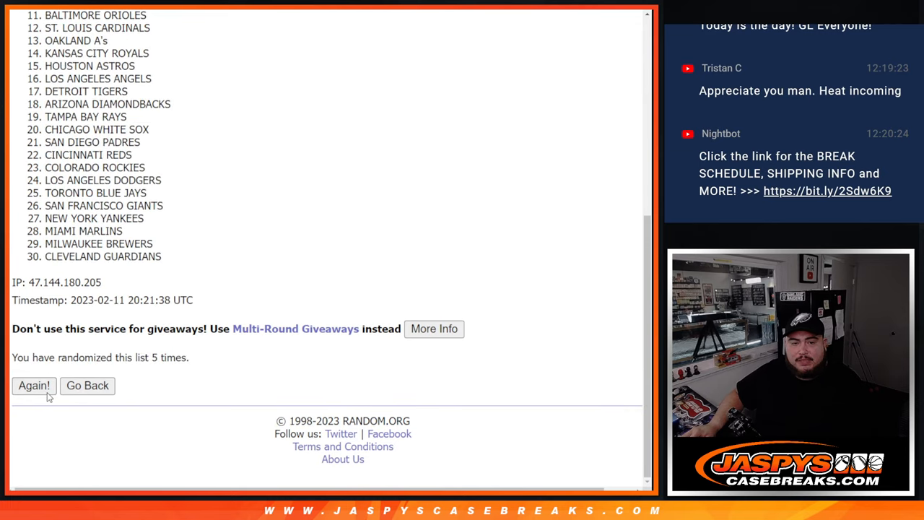
{"action": "left_click", "coordinate": [33, 385]}
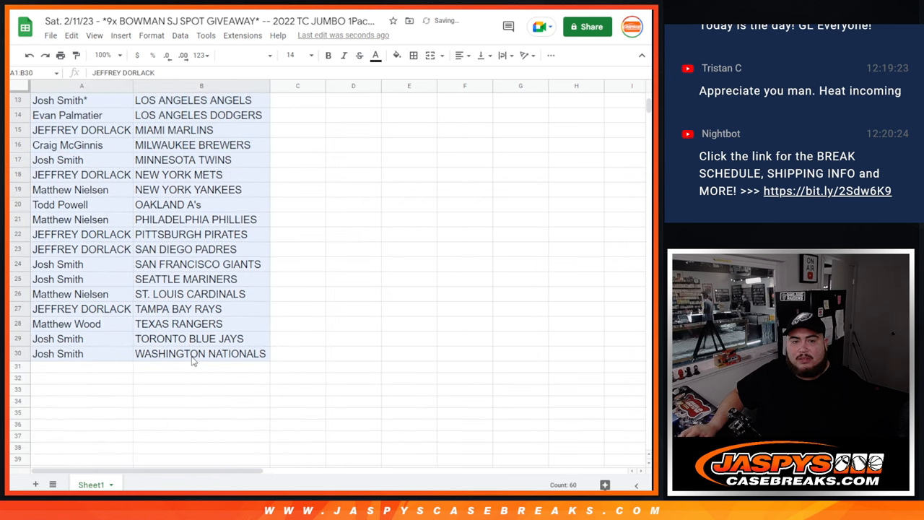
- Preview the names-and-teams sheet for printing and continue to the print step
{"action": "scroll", "scroll_direction": "up", "scroll_amount": 3}
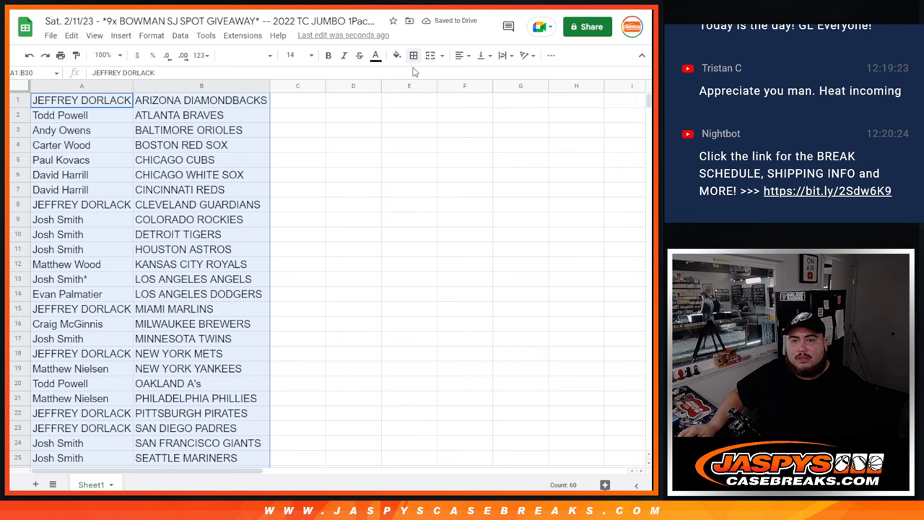
{"action": "left_click", "coordinate": [456, 55]}
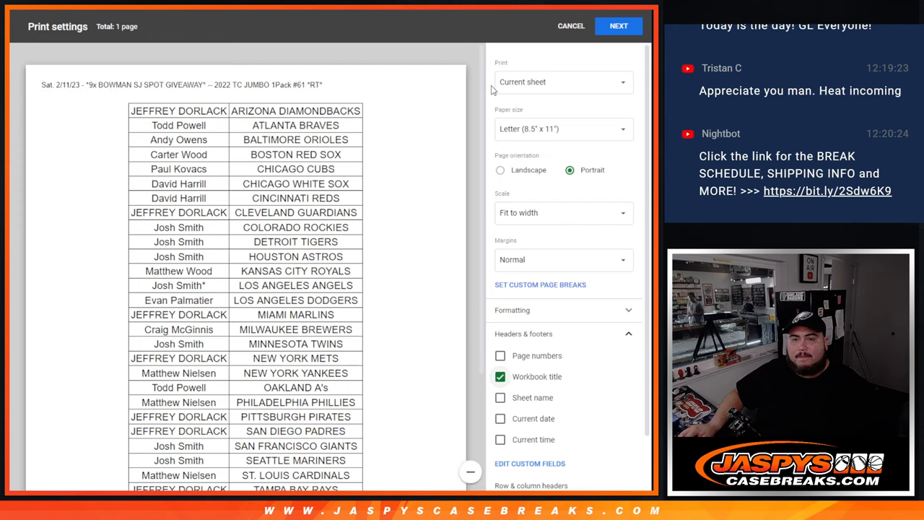
{"action": "scroll", "scroll_direction": "down", "scroll_amount": 3}
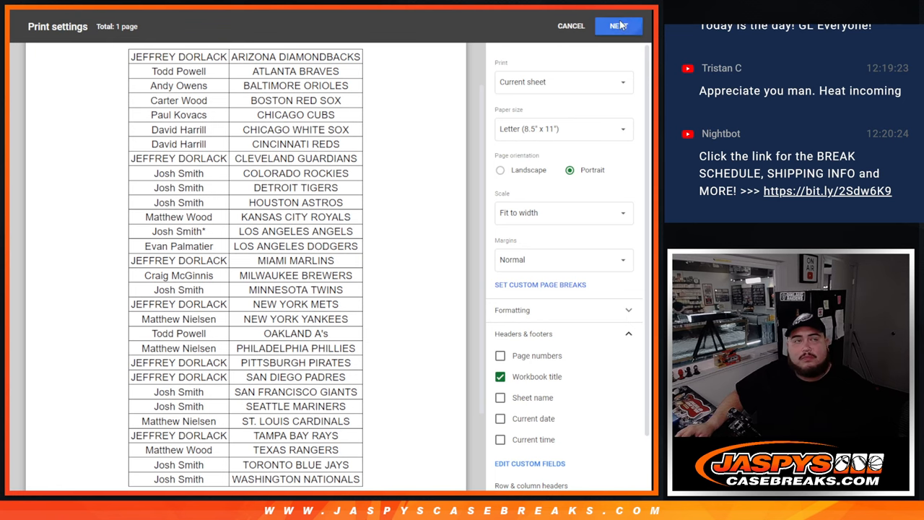
{"action": "left_click", "coordinate": [570, 25]}
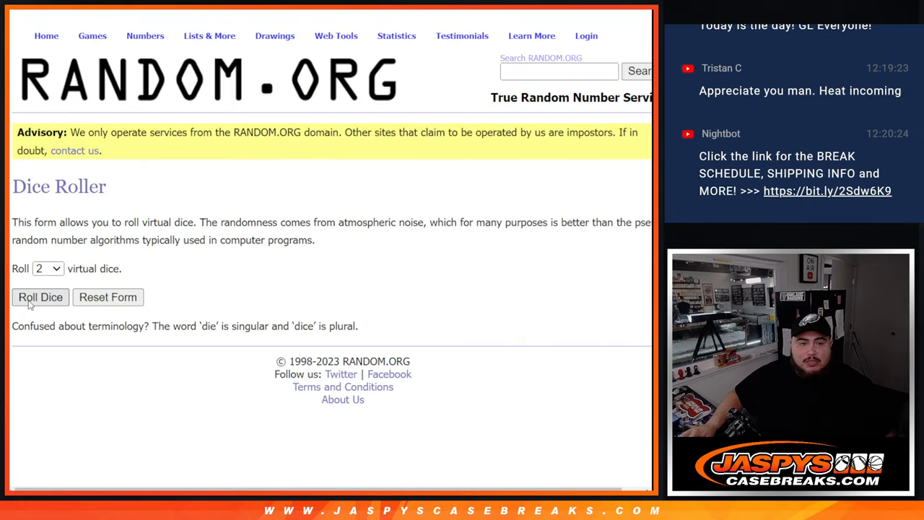
- Roll the dice, shuffle the names four times, and highlight the top names
{"action": "left_click", "coordinate": [40, 297]}
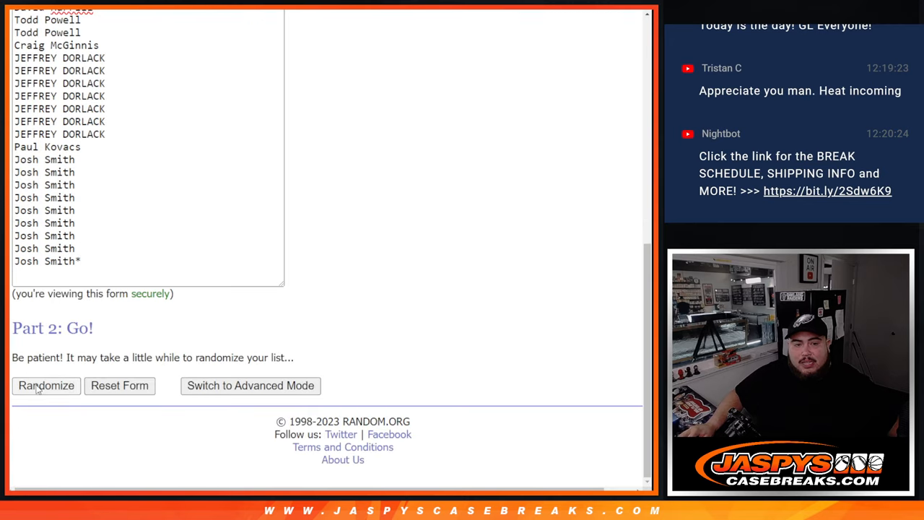
{"action": "left_click", "coordinate": [46, 385]}
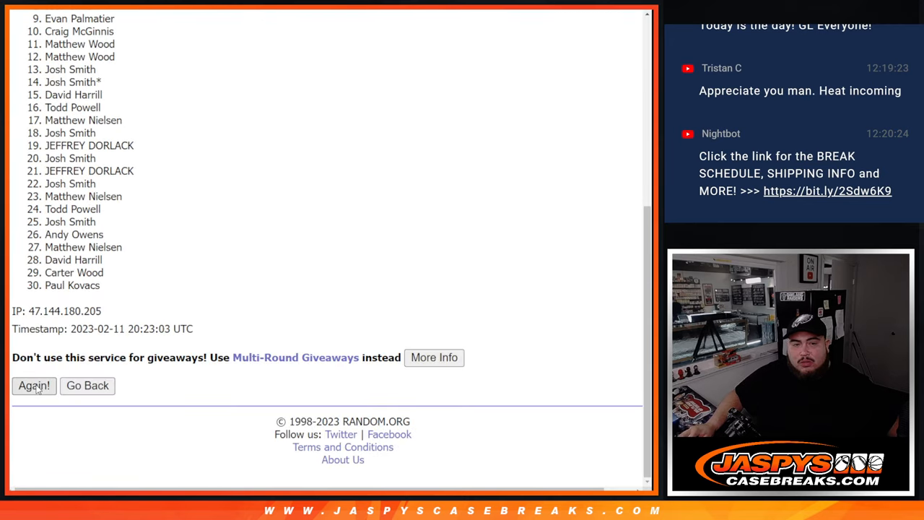
{"action": "left_click", "coordinate": [33, 385]}
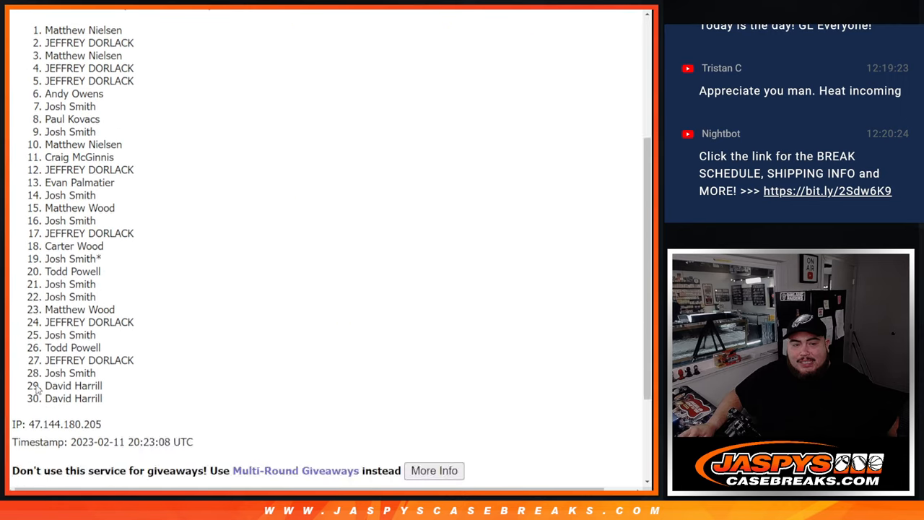
{"action": "left_click", "coordinate": [33, 385]}
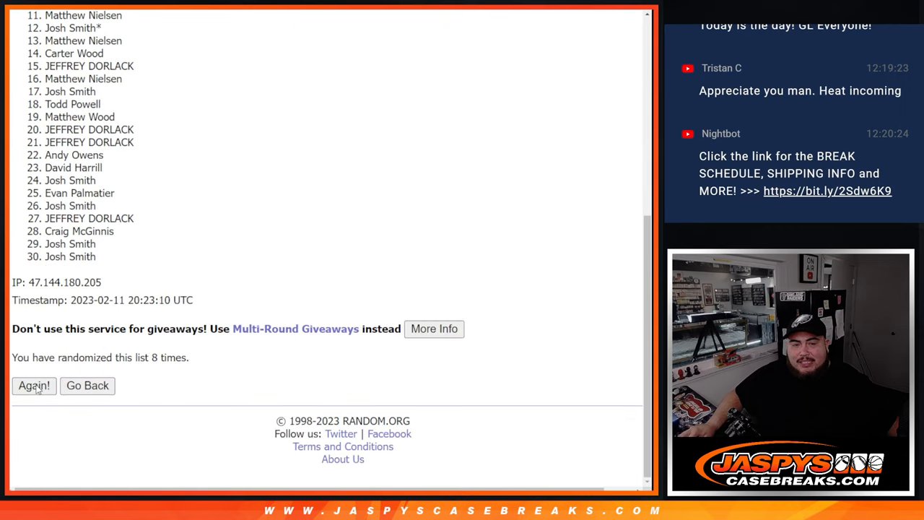
{"action": "left_click", "coordinate": [34, 385]}
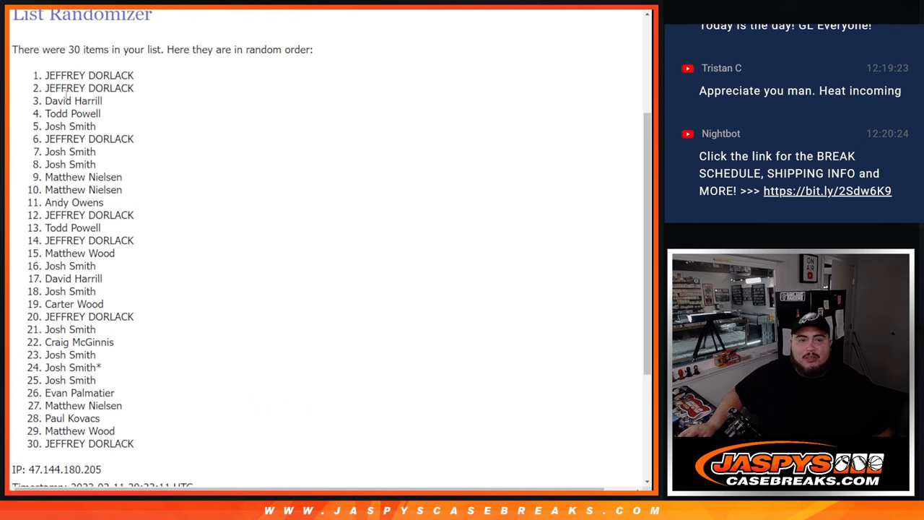
{"action": "left_click_drag", "start_coordinate": [45, 75], "coordinate": [98, 164]}
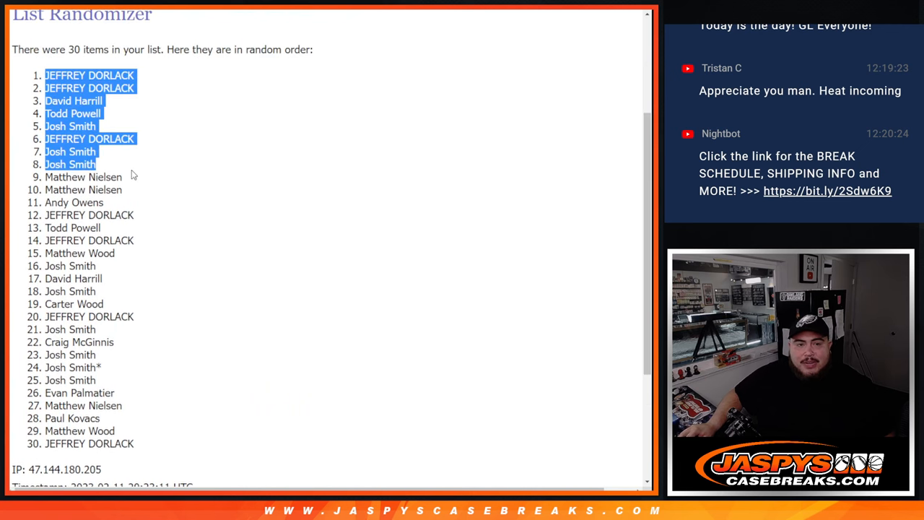